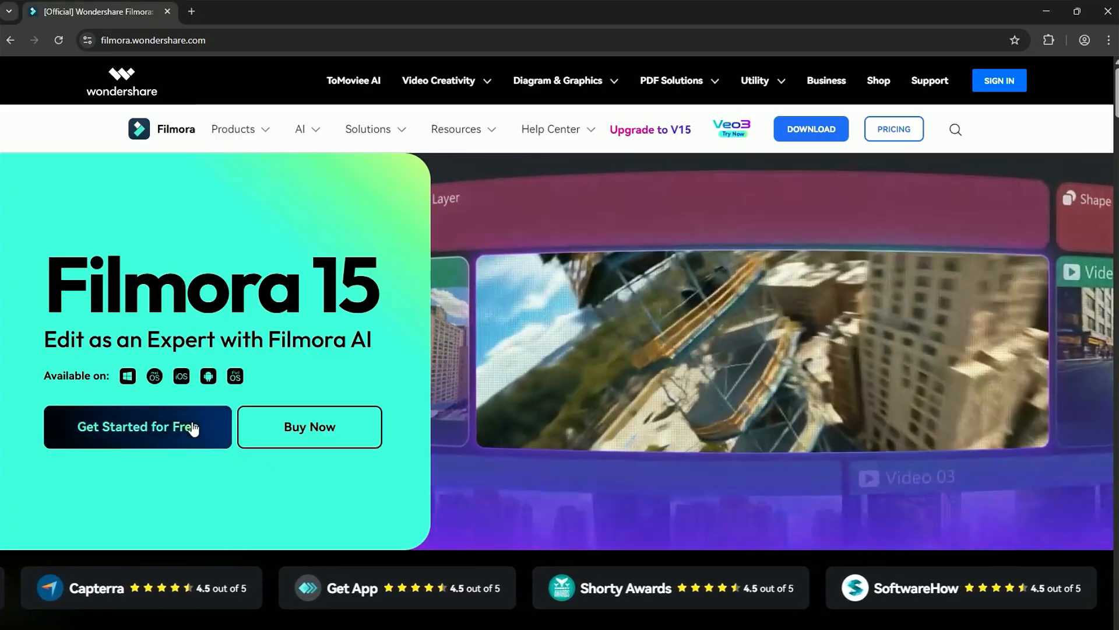
Step: Subscribe to the Filmora for Creators channel and view its notification options
left_click(137, 426)
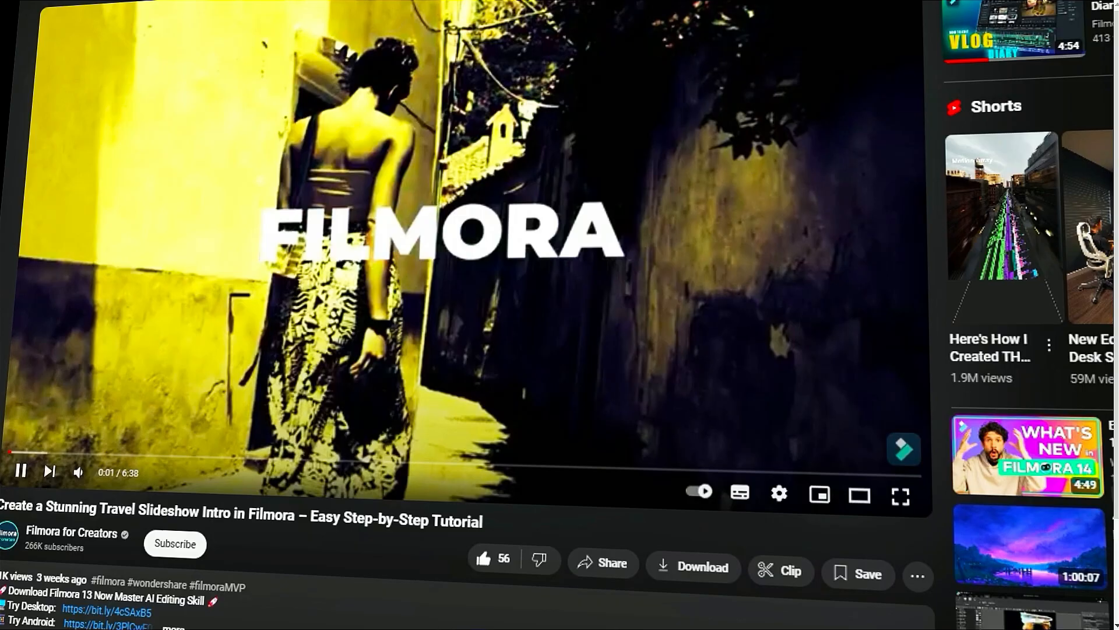
left_click(174, 543)
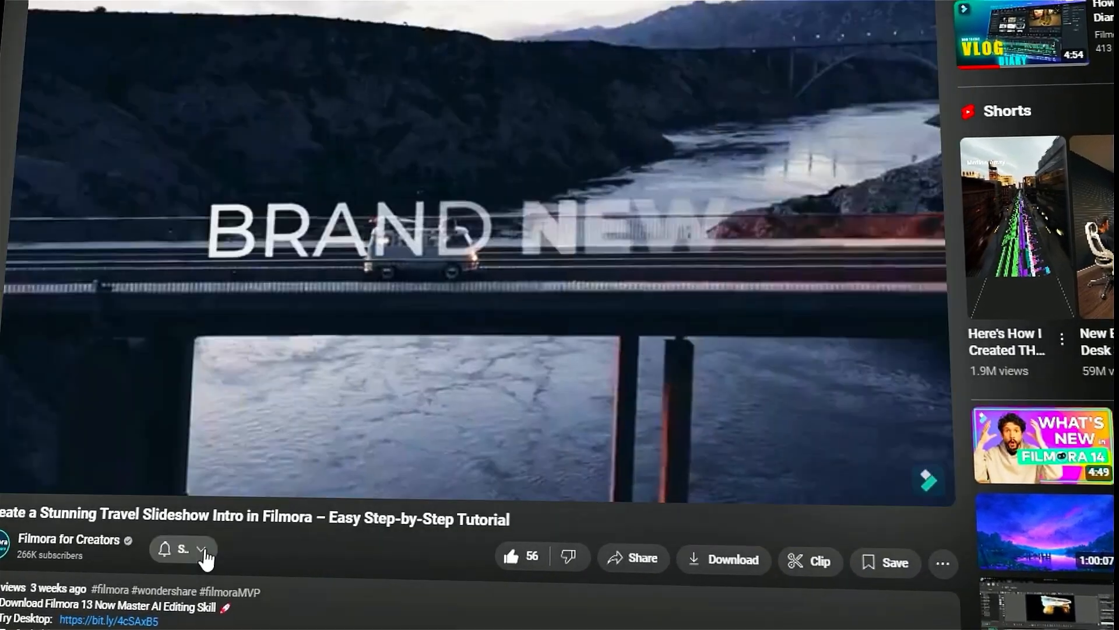
left_click(182, 549)
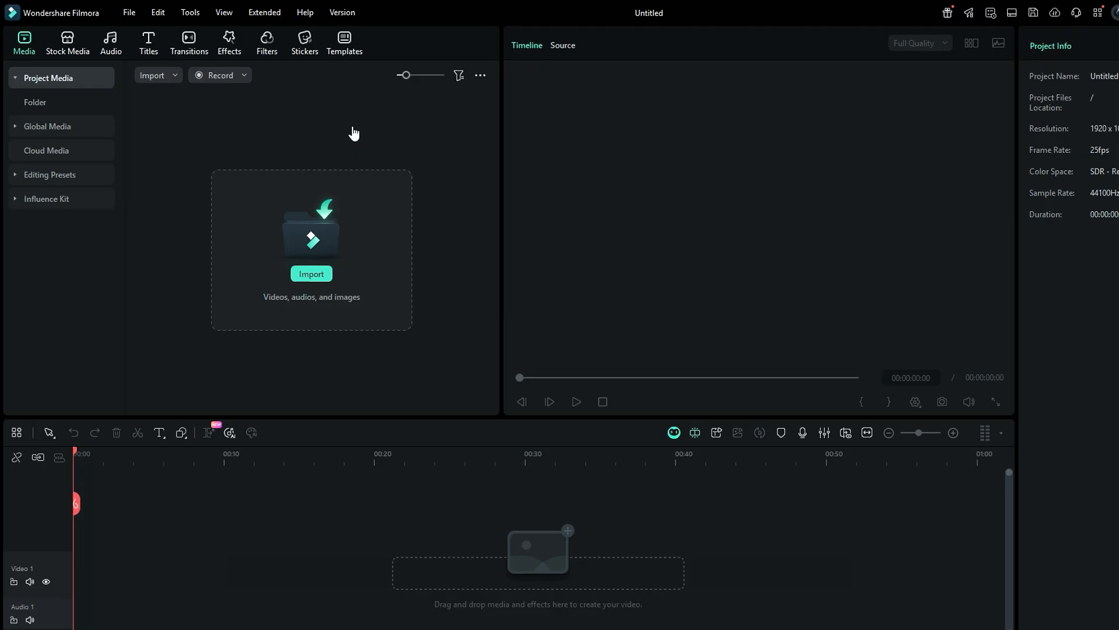
Step: Import the detailed teal world map image and place it at the start of Video 1
left_click(311, 274)
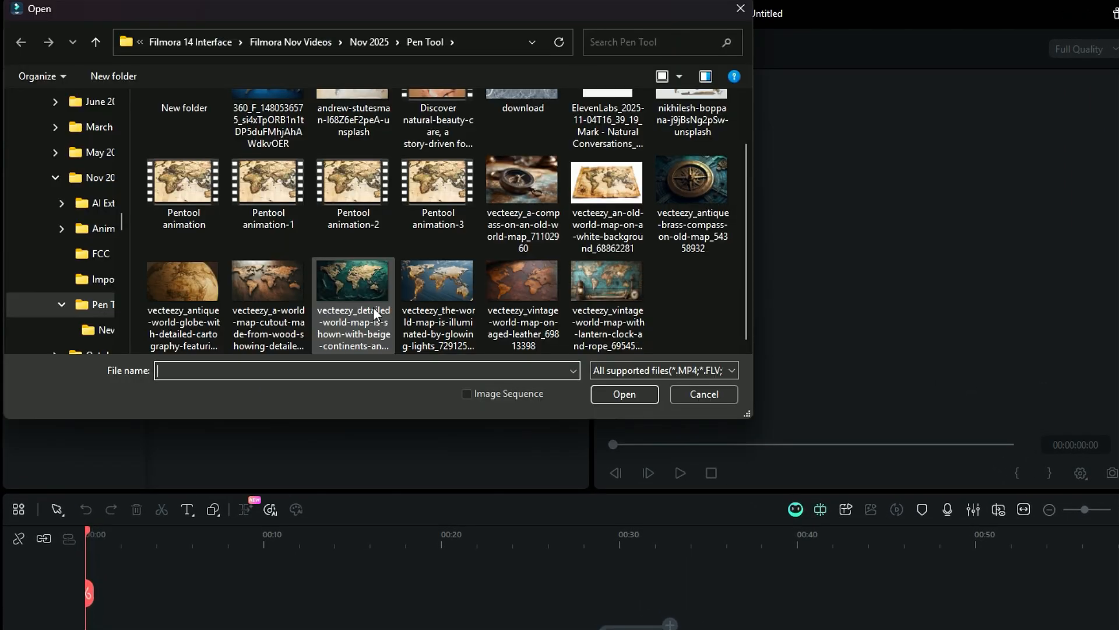
left_click(623, 394)
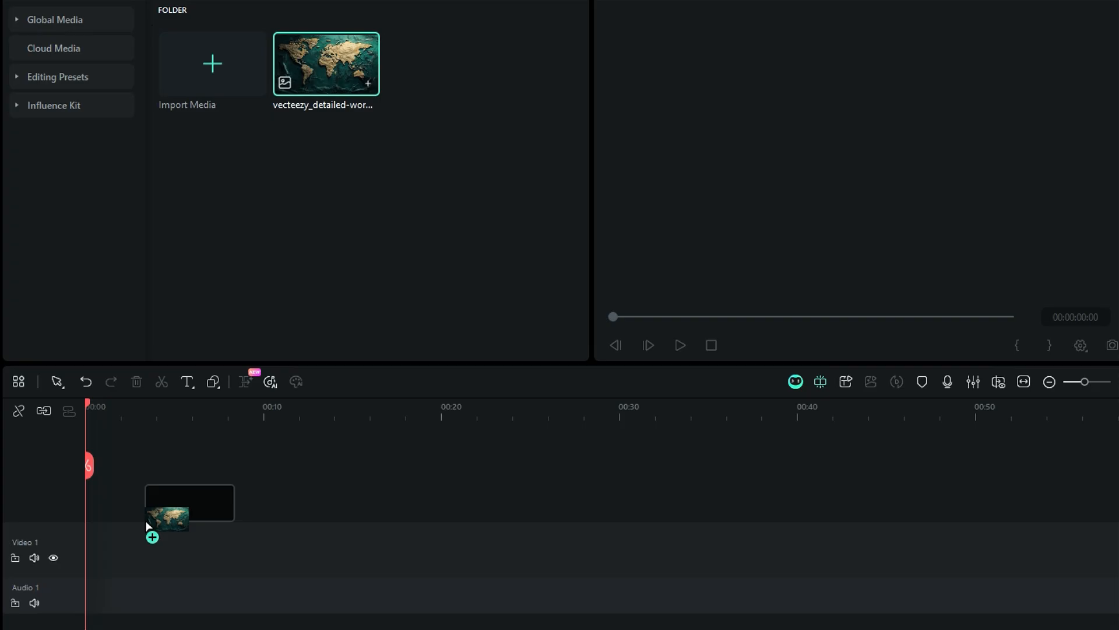
left_click_drag(326, 63, 172, 500)
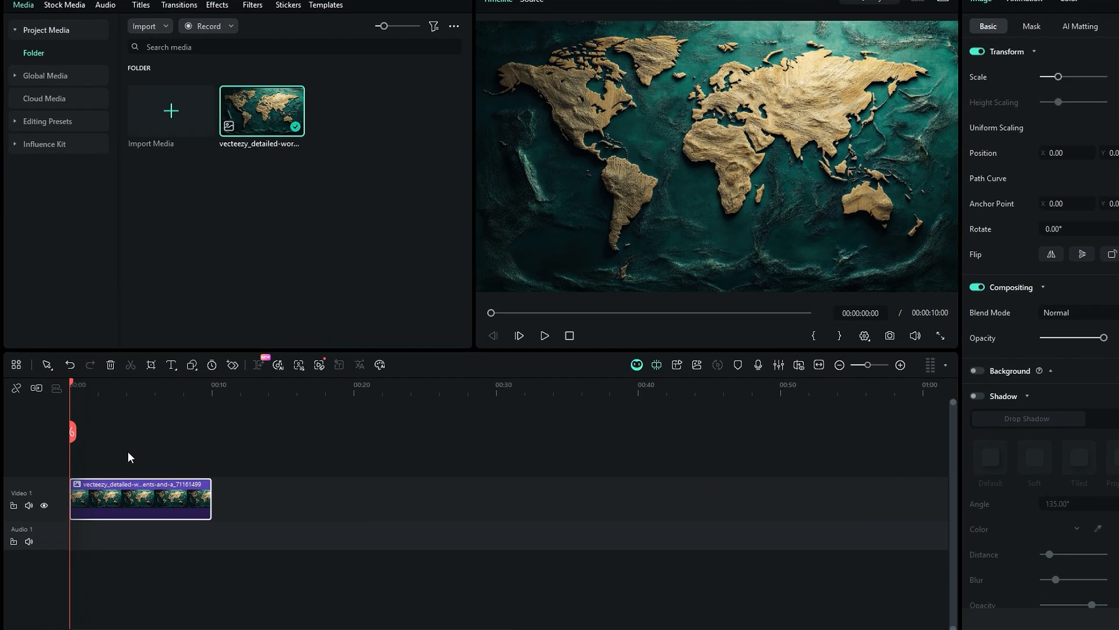
Step: Draw a pen path from Canada to Australia and bend it into an upward arc
left_click(274, 296)
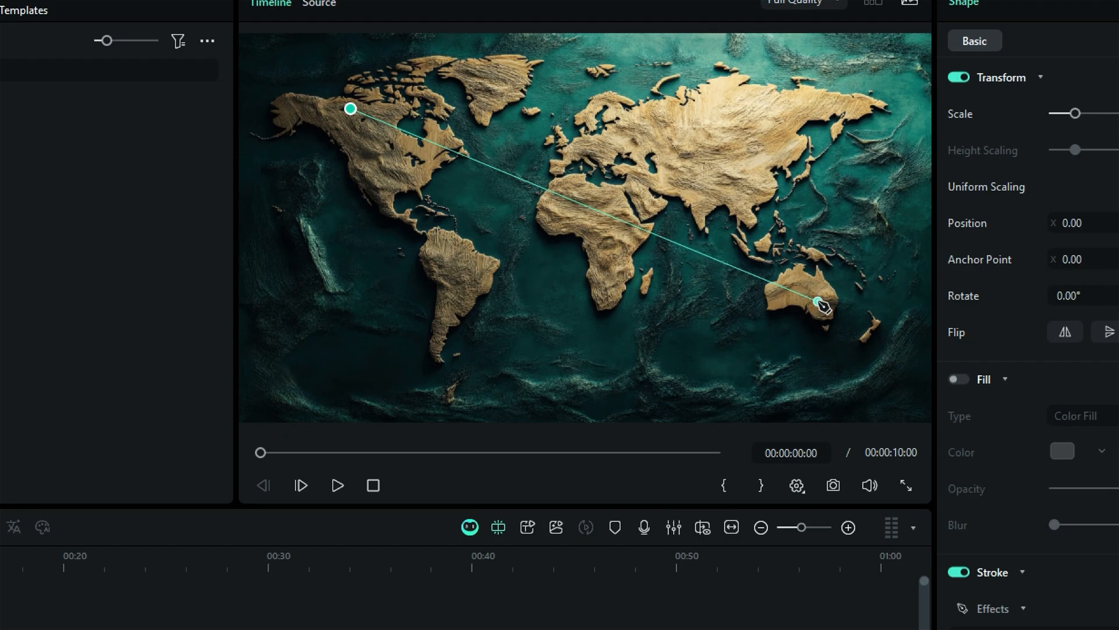
left_click_drag(821, 304, 838, 418)
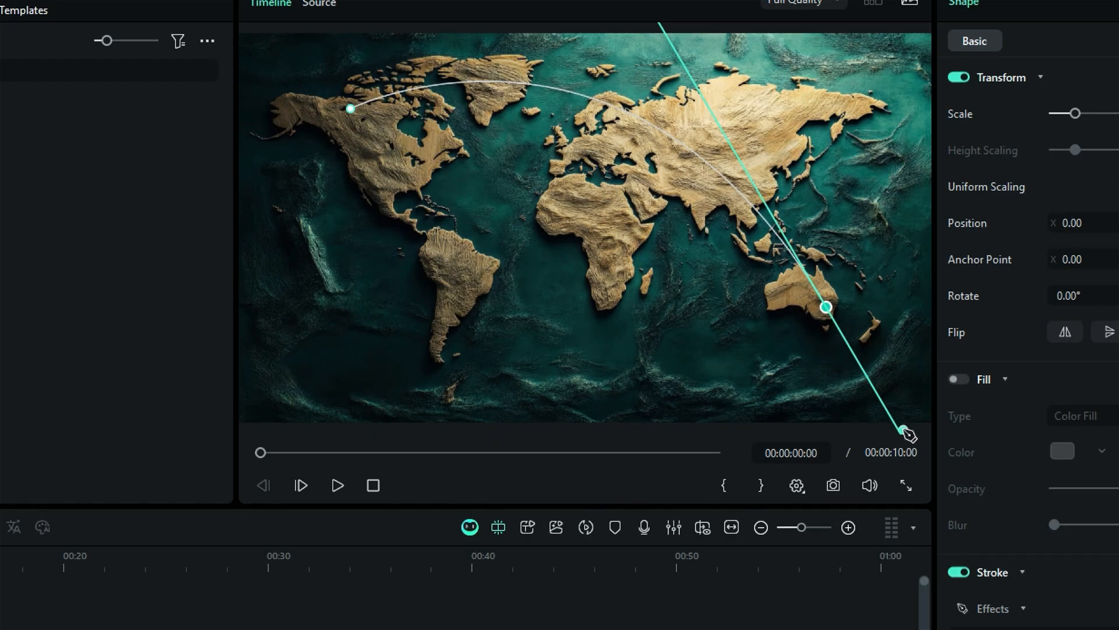
left_click_drag(906, 436, 826, 308)
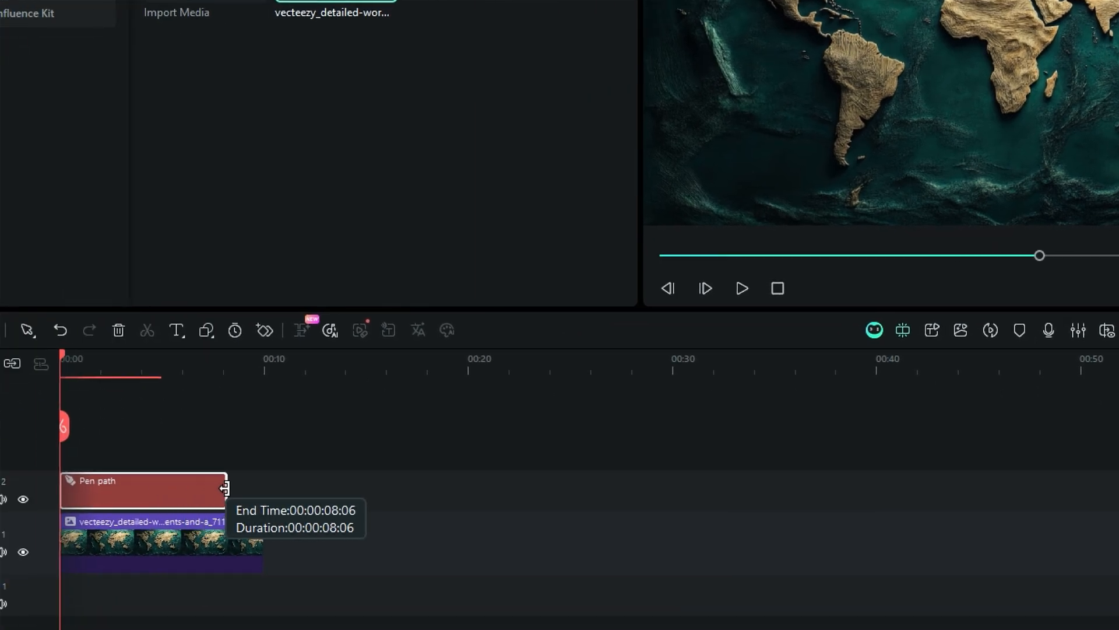
Step: Extend the Pen path clip to end with the world map clip
left_click_drag(225, 489, 258, 489)
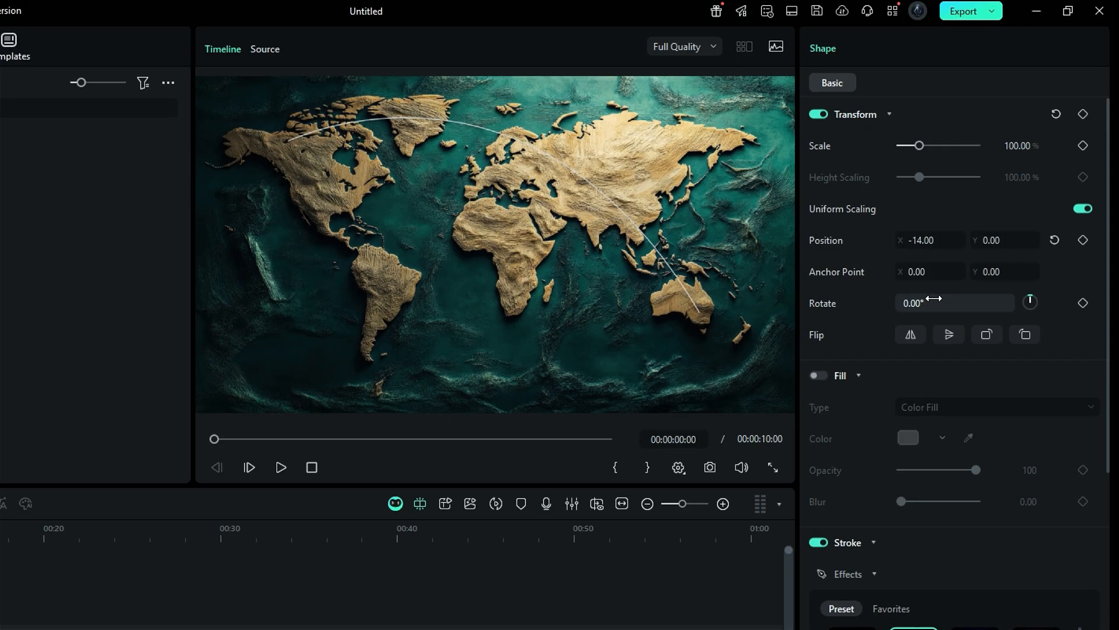
left_click(817, 375)
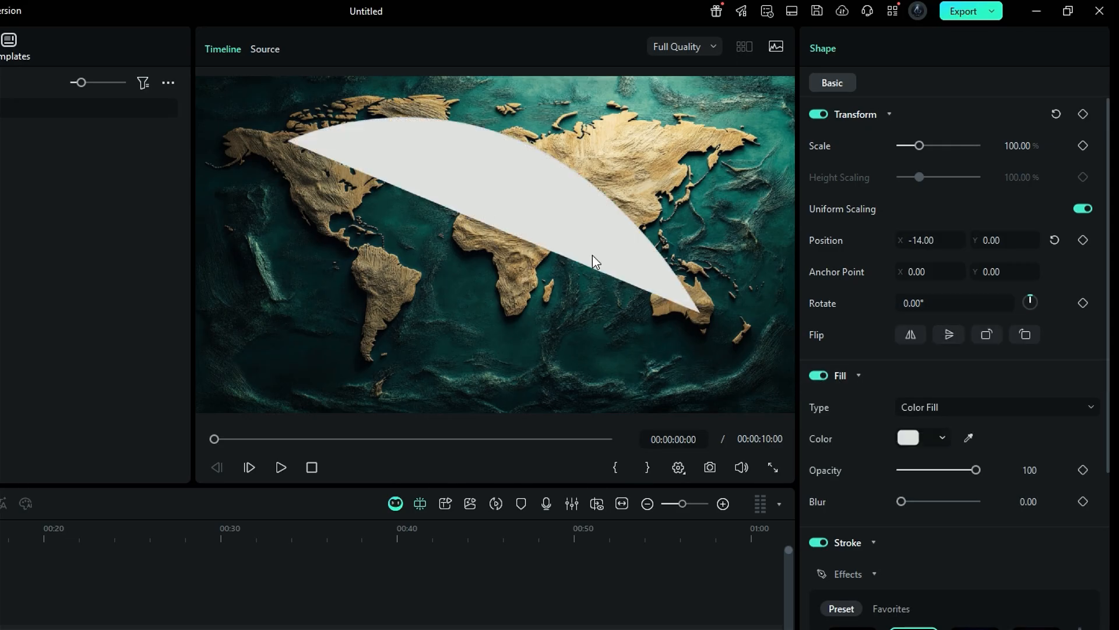
left_click(817, 375)
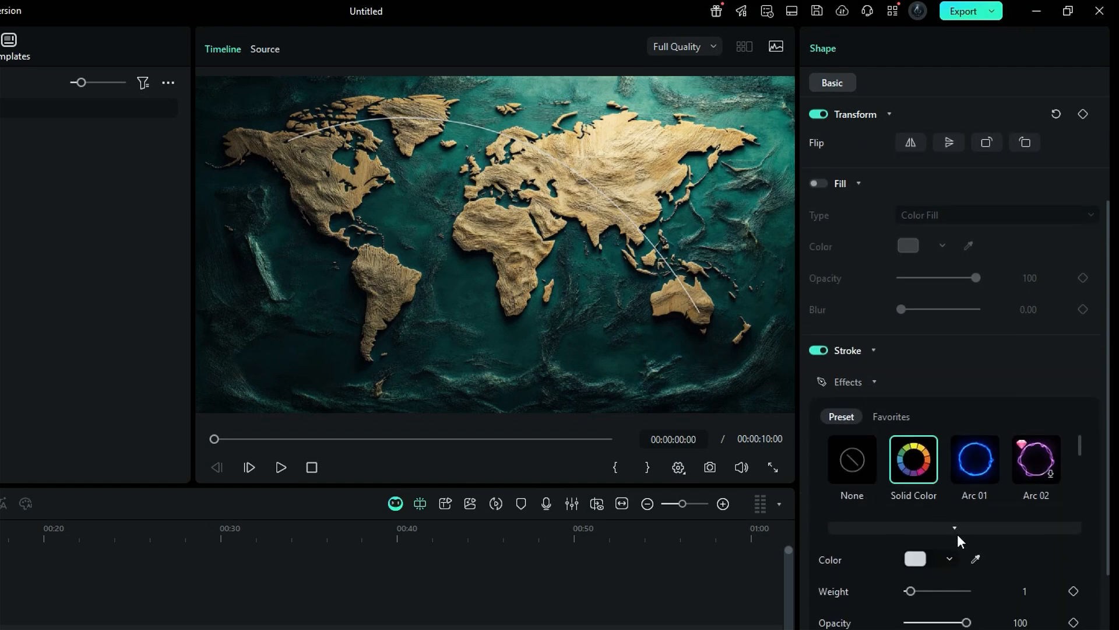
Step: Try the Arc 01, Neon, Flux and Volt stroke presets on the arc, settling on Neon
scroll("down", 3)
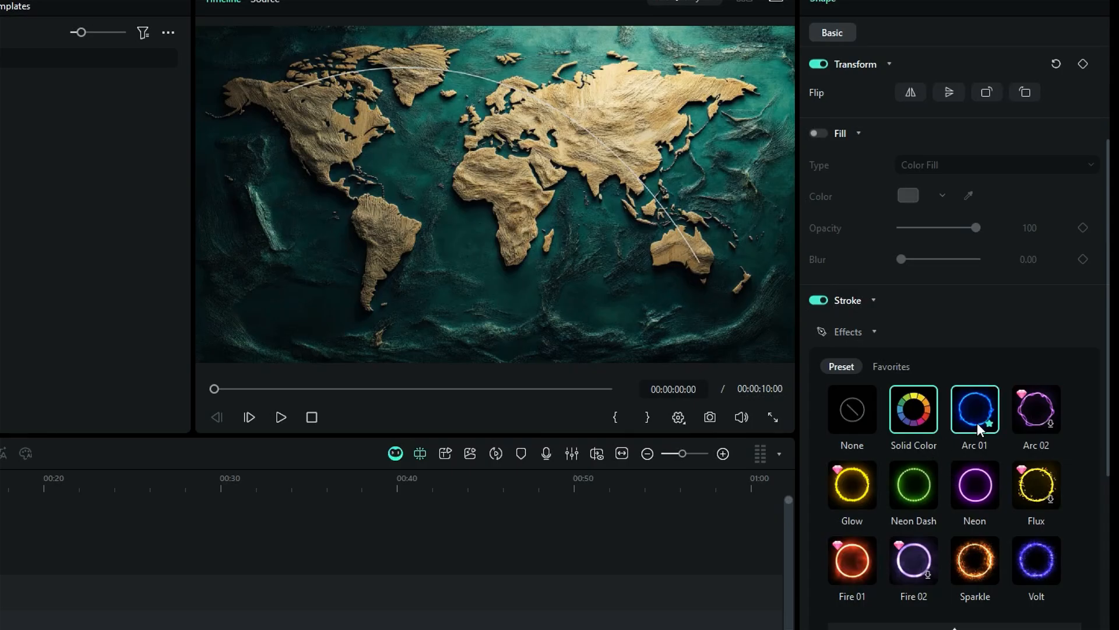
left_click(1035, 409)
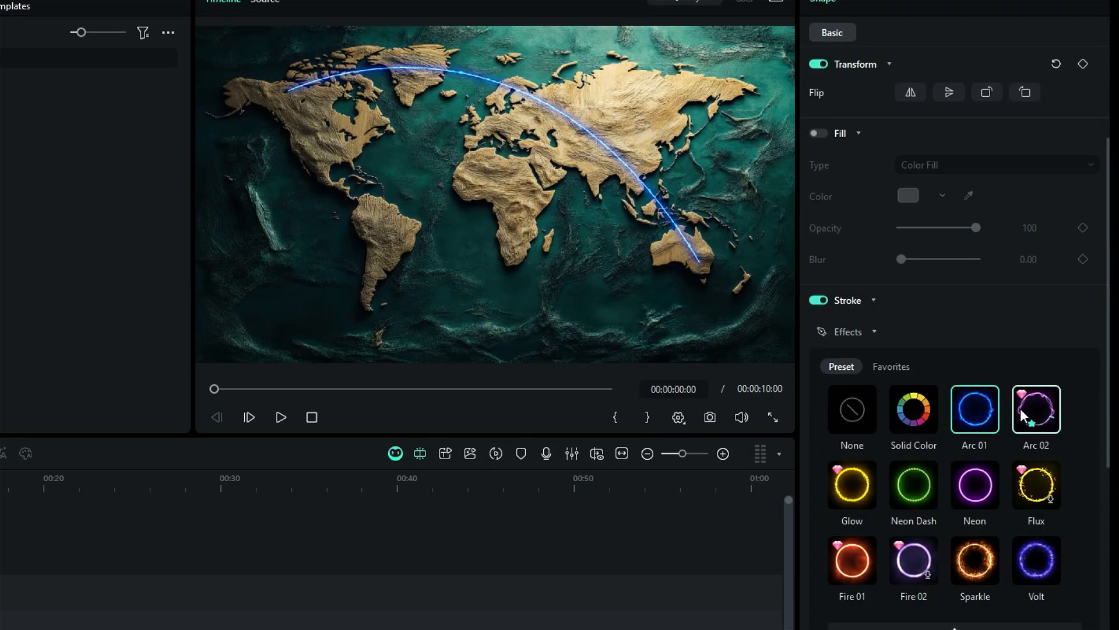
left_click(973, 485)
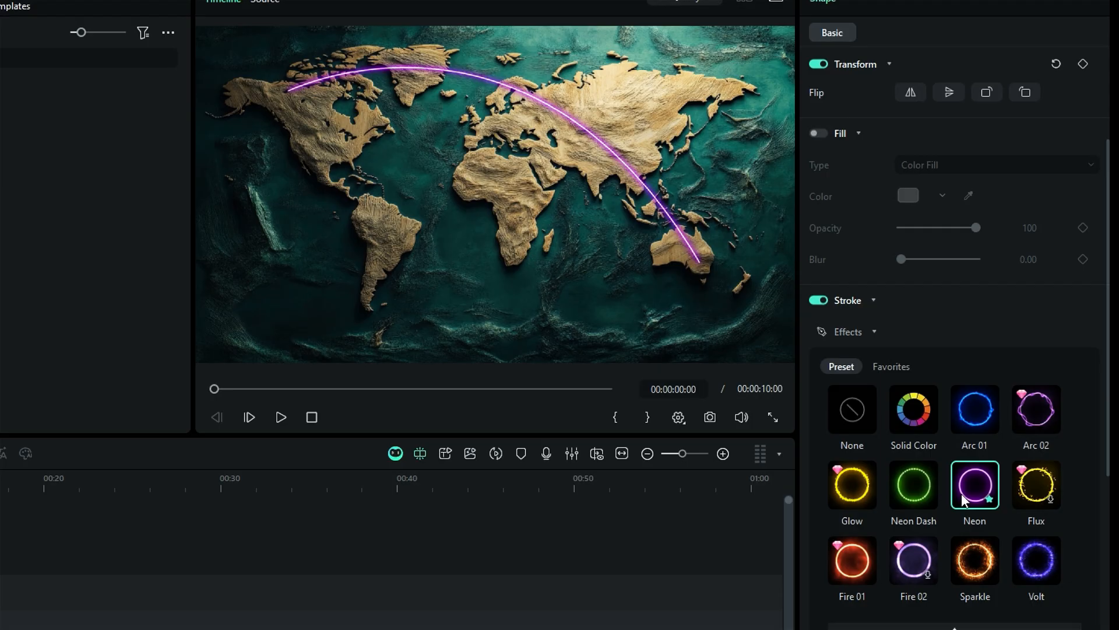
left_click(1036, 486)
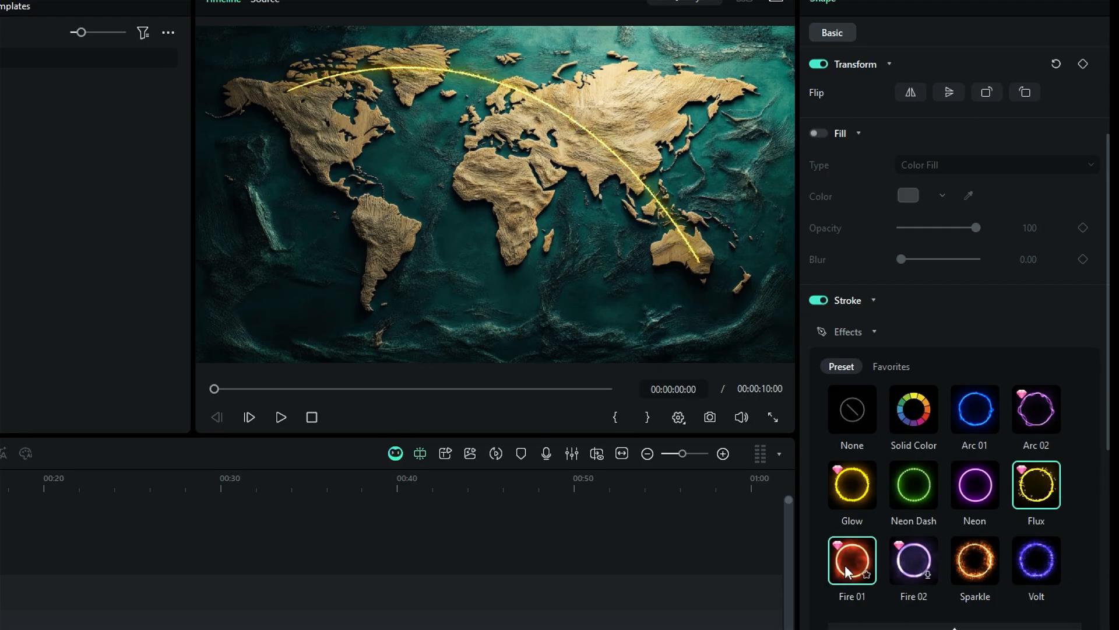
left_click(1035, 560)
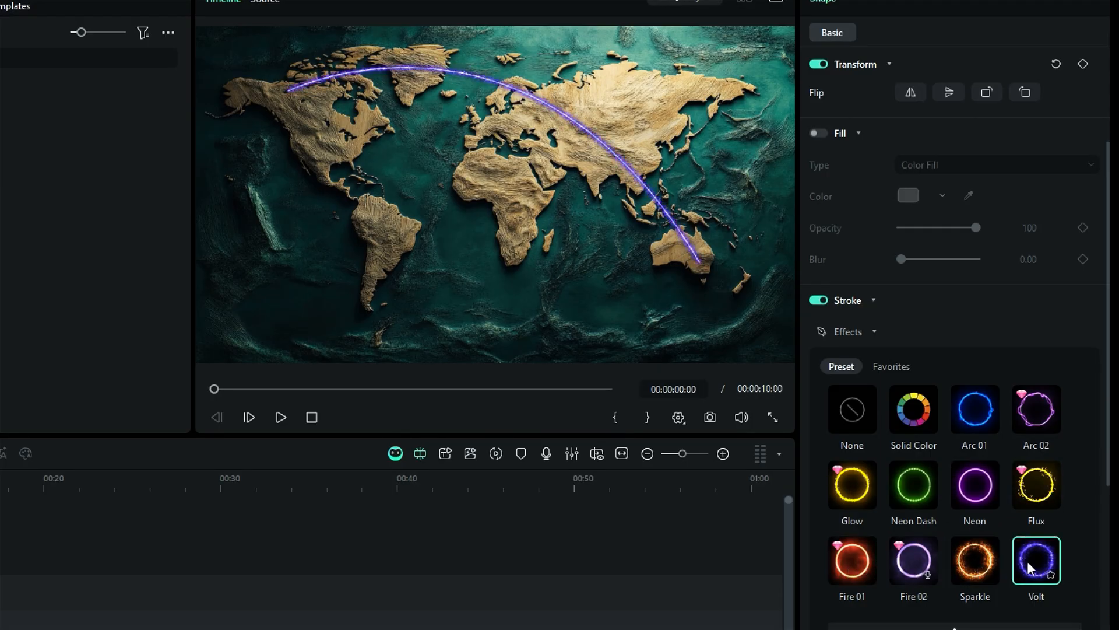
left_click(974, 486)
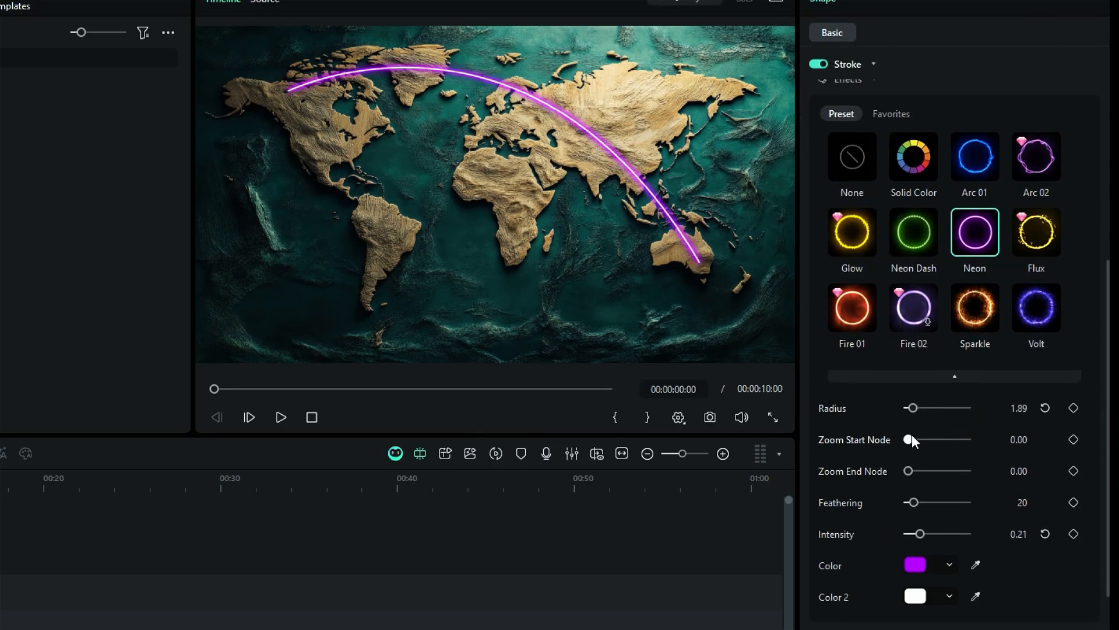
Step: Raise the Neon Zoom Start Node to about 0.55 and set glow intensity near 0.28
left_click_drag(909, 439, 936, 439)
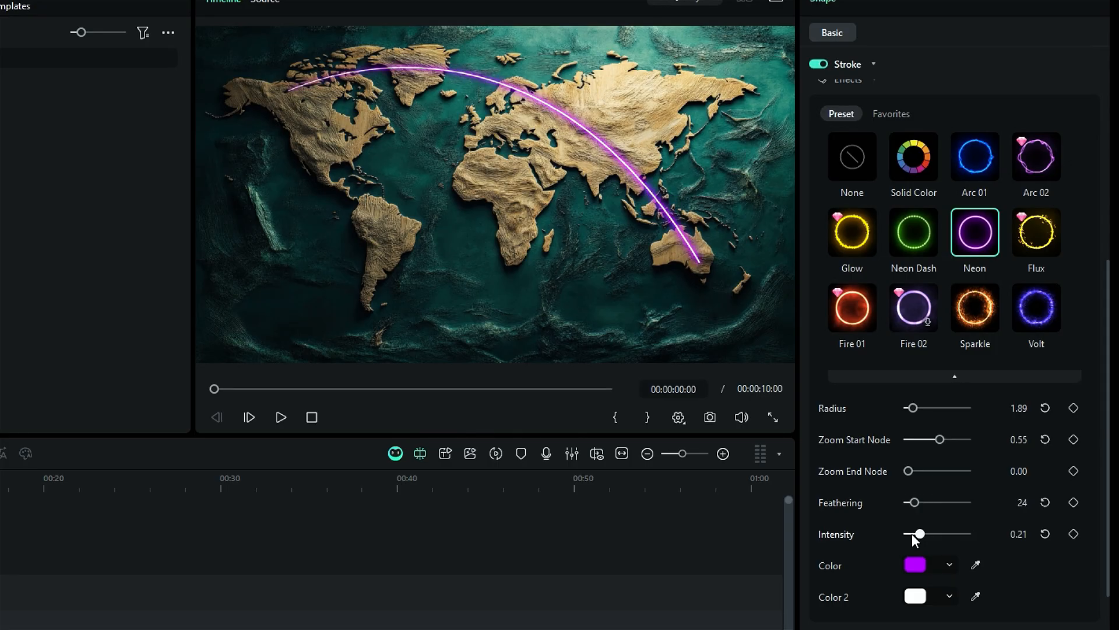
left_click_drag(918, 533, 923, 533)
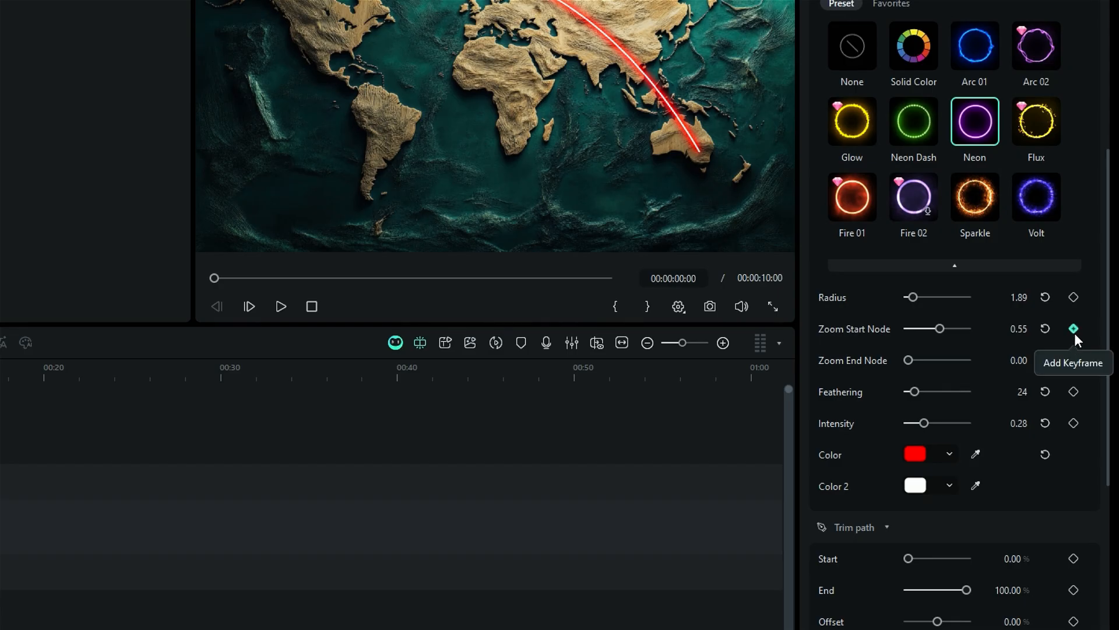
scroll("down", 3)
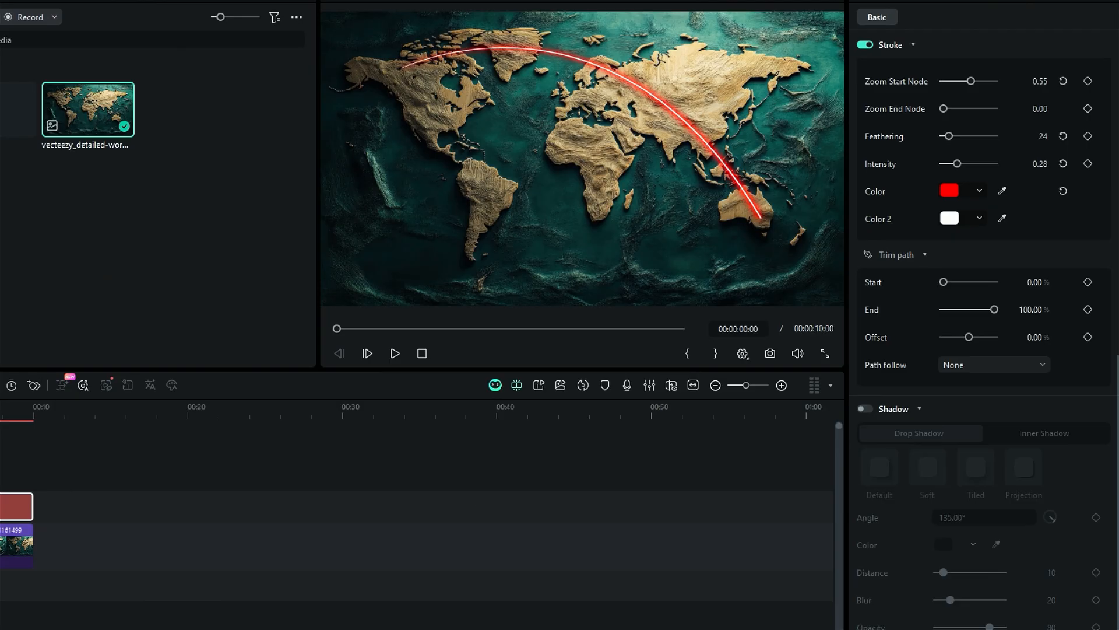
mouse_move(1055, 398)
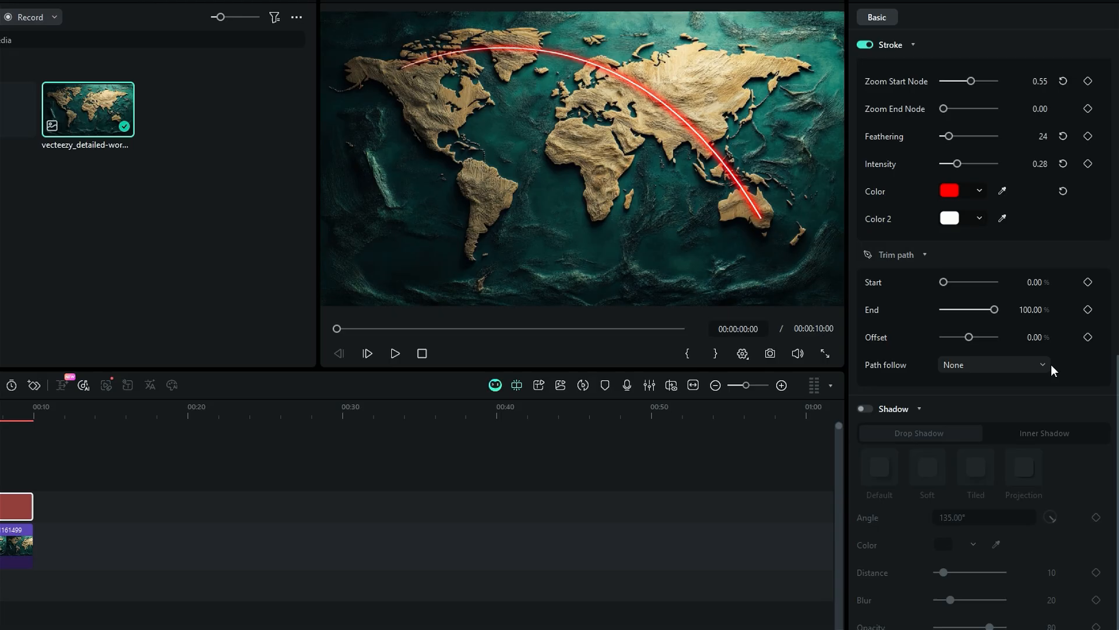
Step: Test the trim-path sliders, then keyframe End from 0% up to 100% at the clip end
left_click_drag(943, 281, 972, 281)
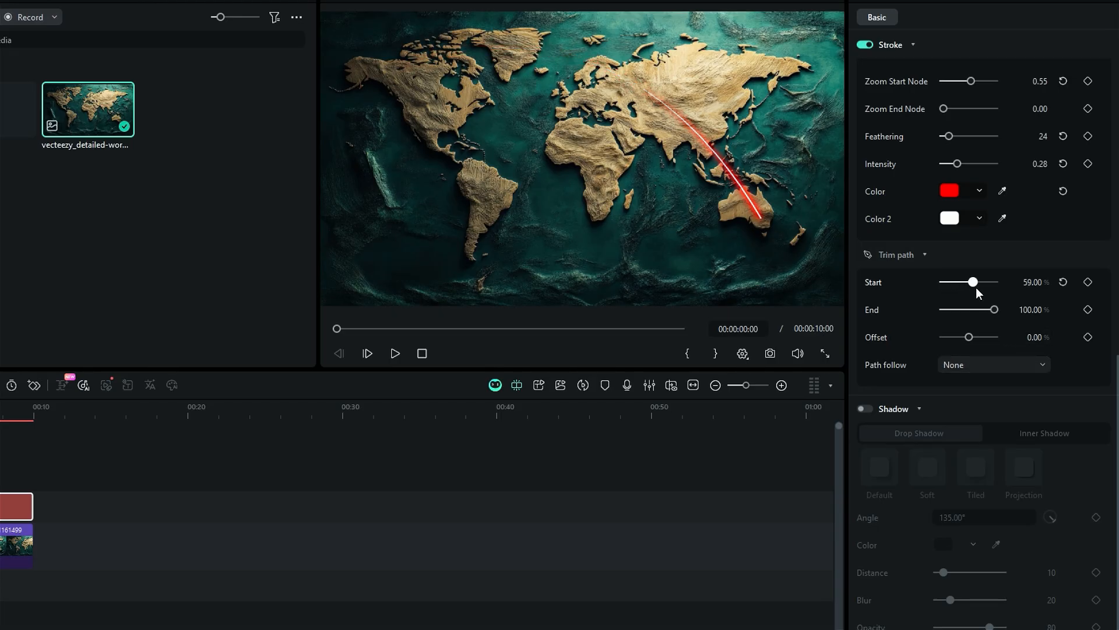
left_click_drag(973, 281, 942, 281)
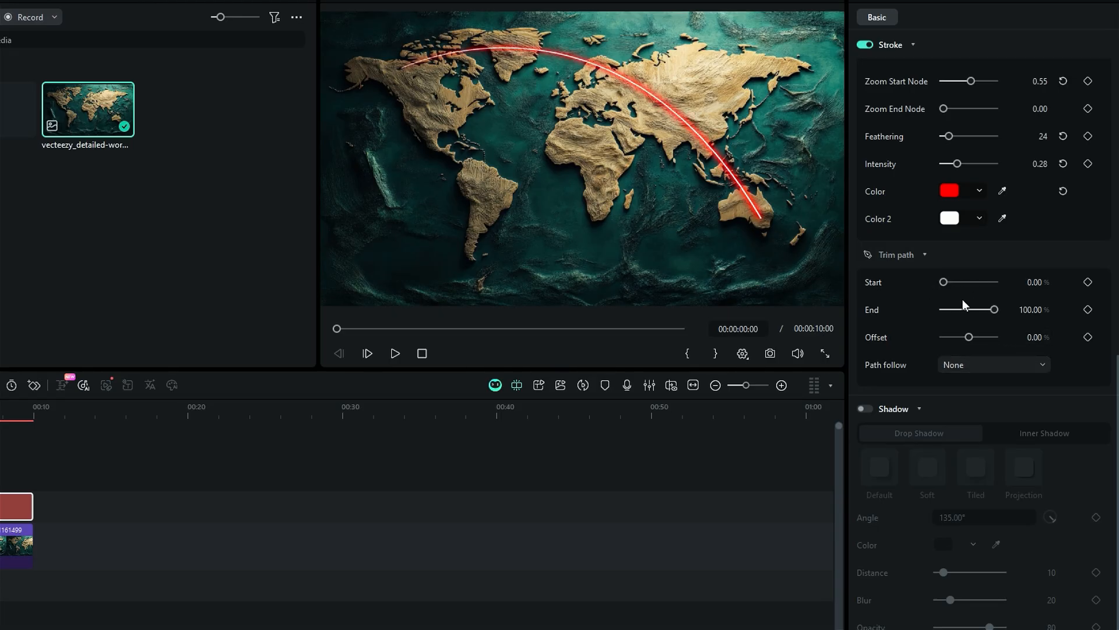
left_click_drag(993, 309, 947, 309)
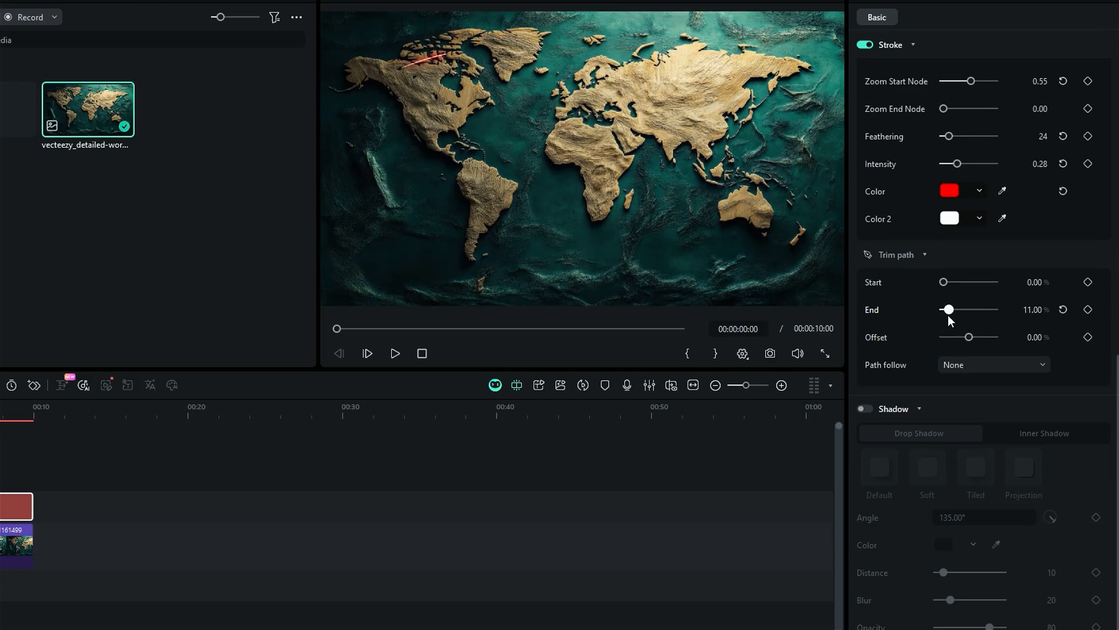
left_click_drag(948, 309, 994, 309)
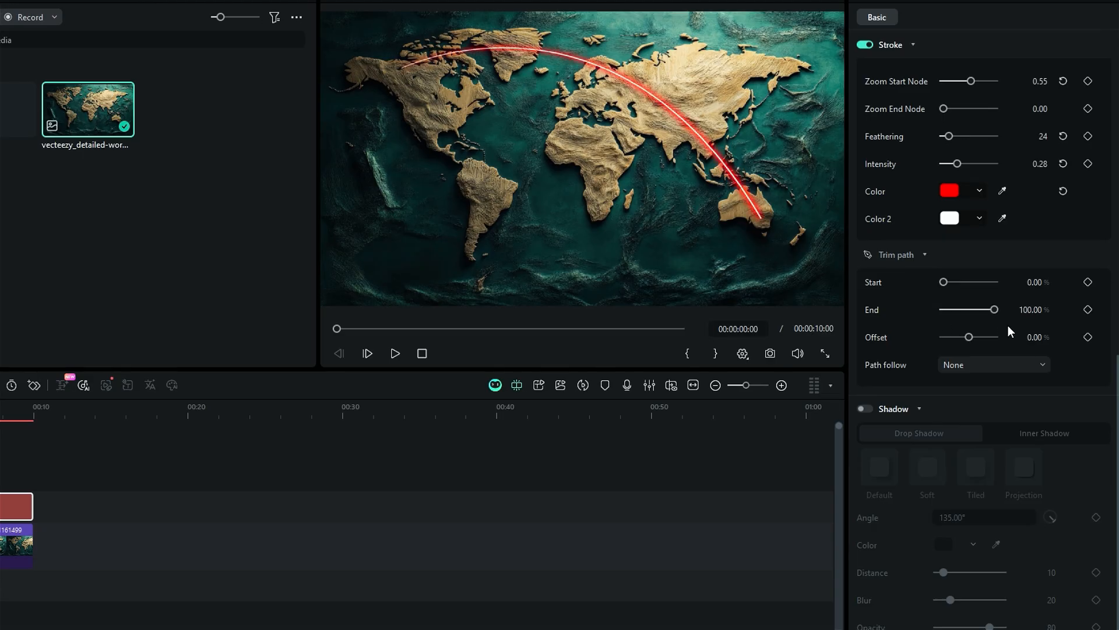
left_click_drag(994, 309, 943, 309)
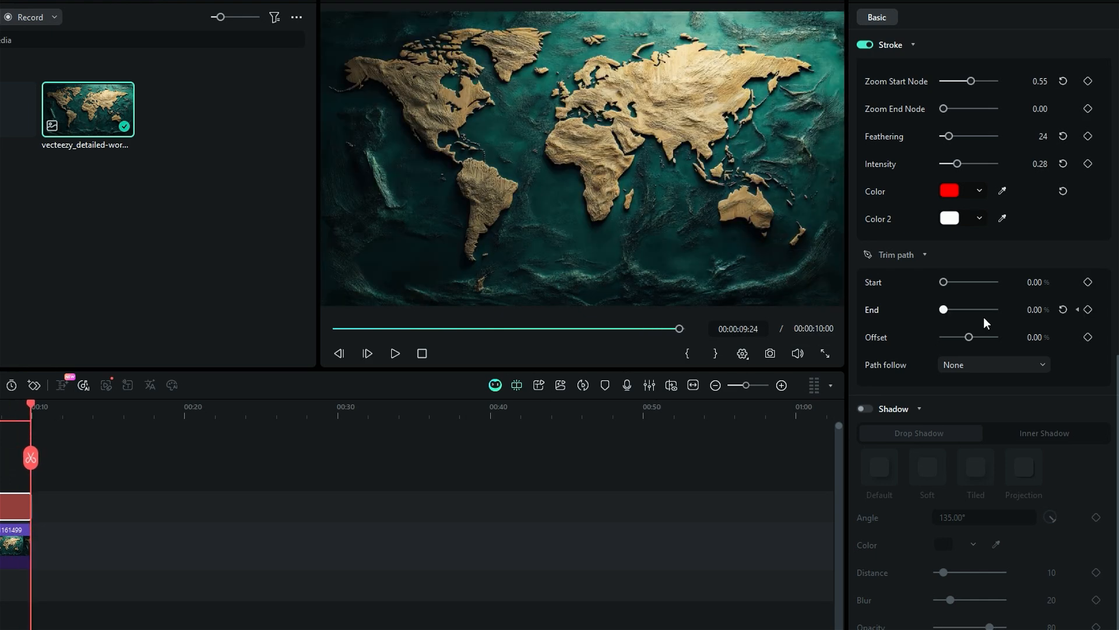
left_click_drag(943, 309, 996, 309)
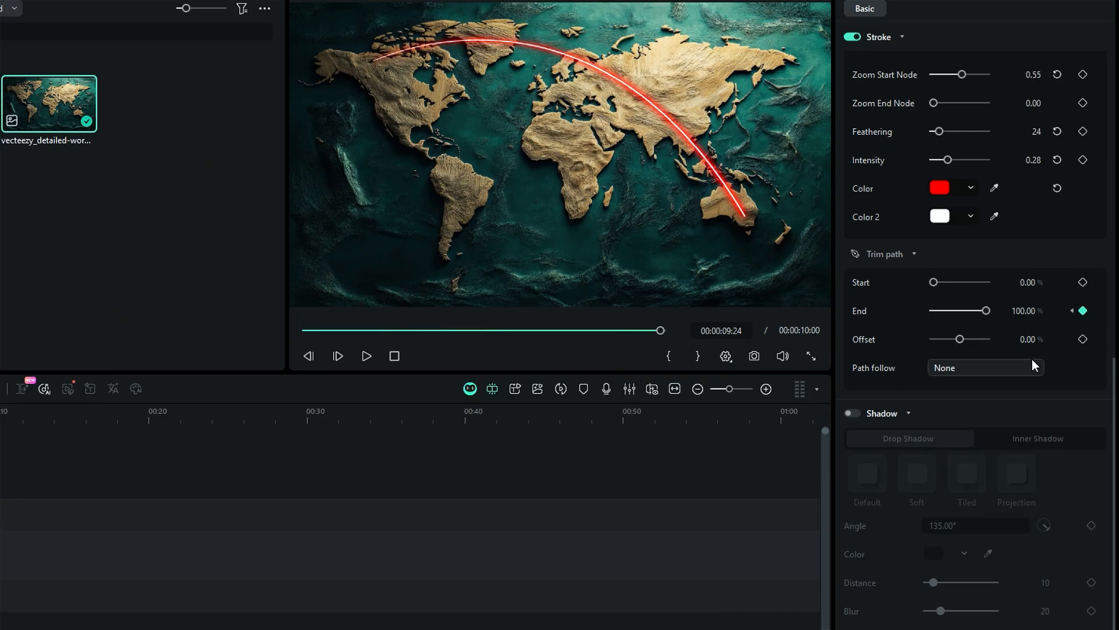
Step: Apply the Airplane path-follow preset so it rides along the arc
left_click(984, 367)
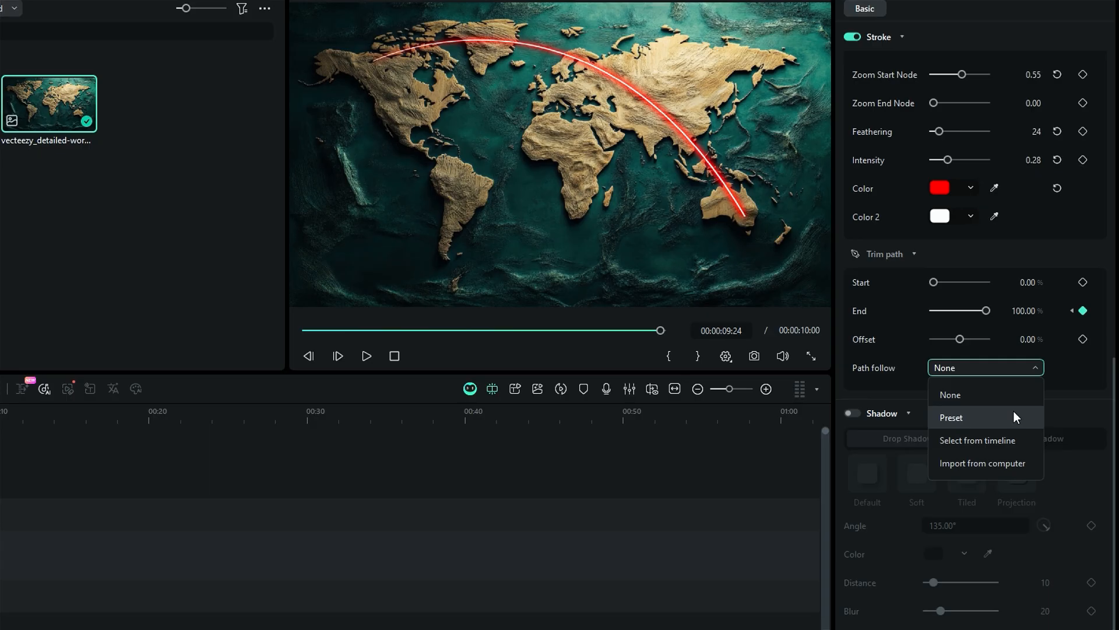
left_click(951, 417)
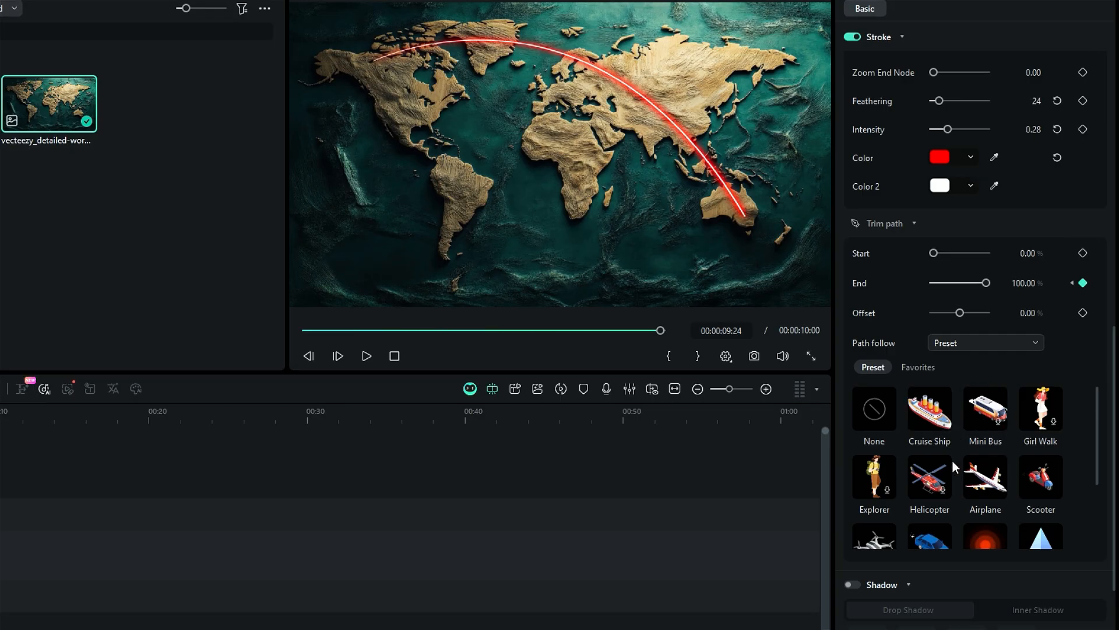
mouse_move(984, 474)
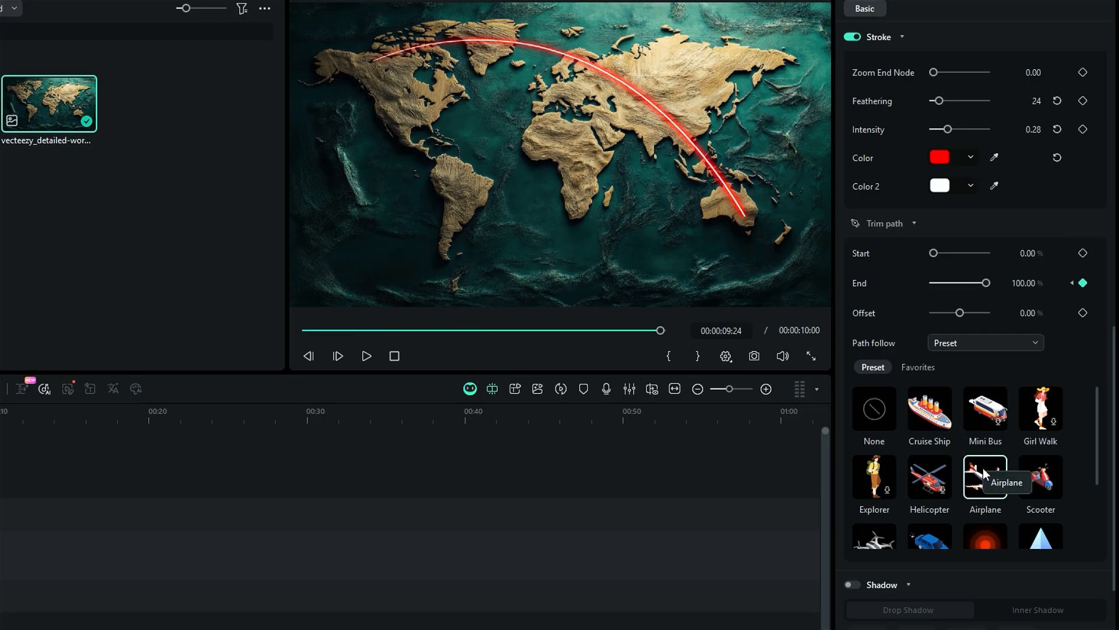
left_click(984, 477)
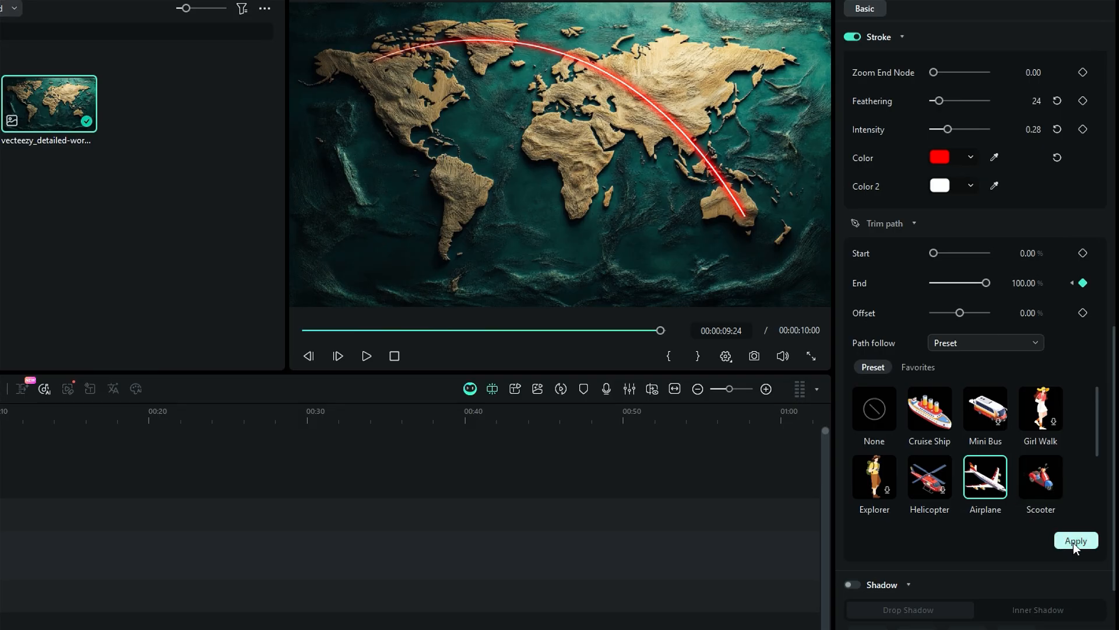
left_click(1075, 540)
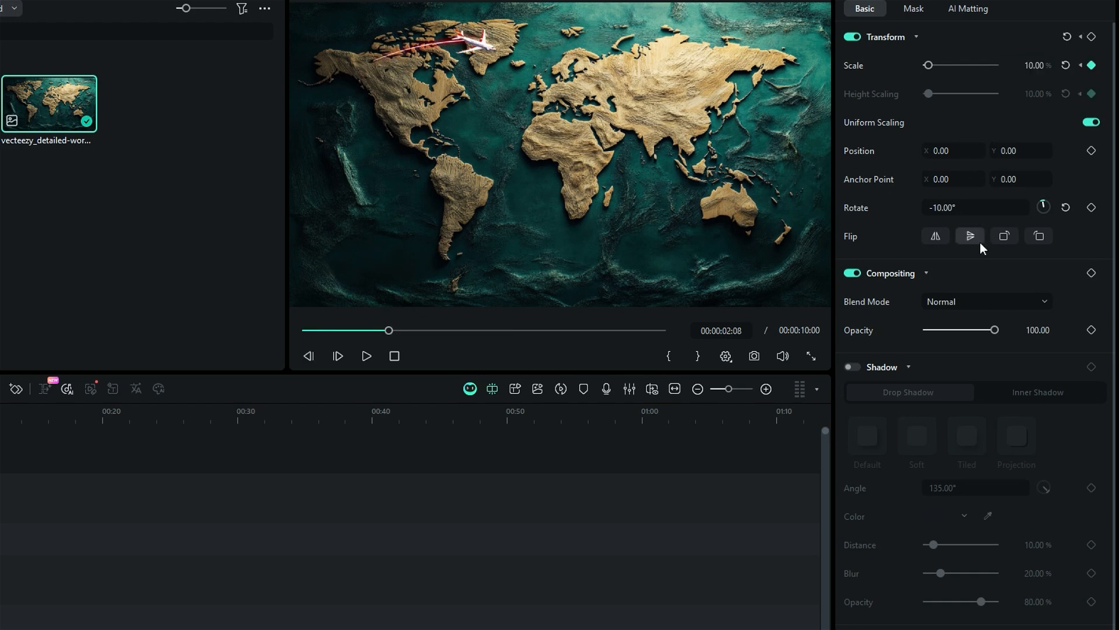
Step: Scale the airplane to 13.24%, rotate it to -20.36° and add the default drop shadow
left_click_drag(389, 330, 520, 329)
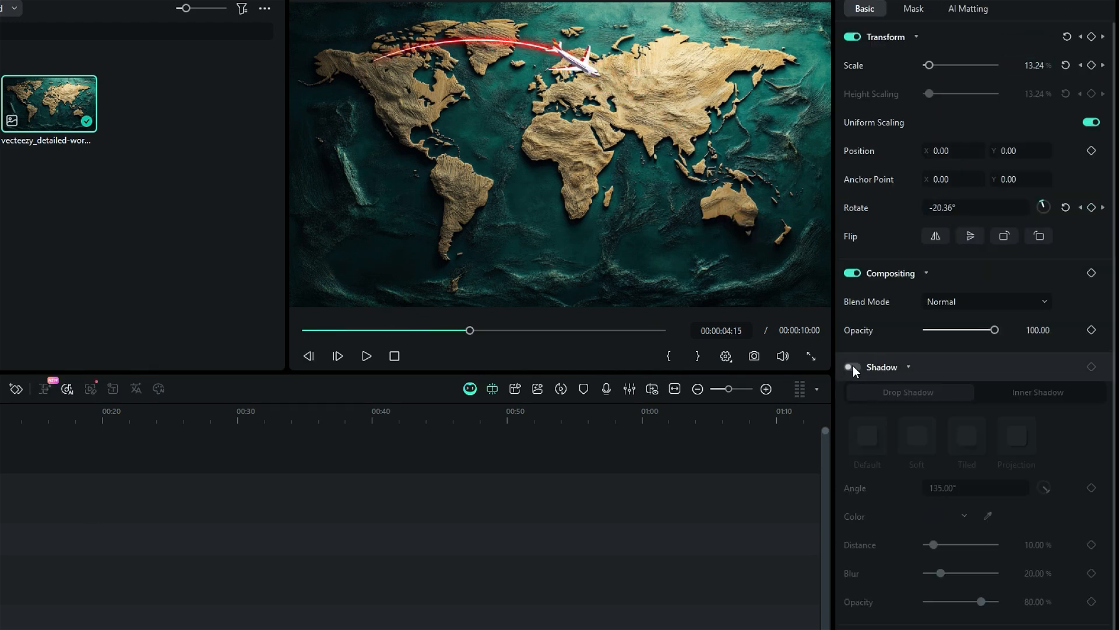
left_click(851, 367)
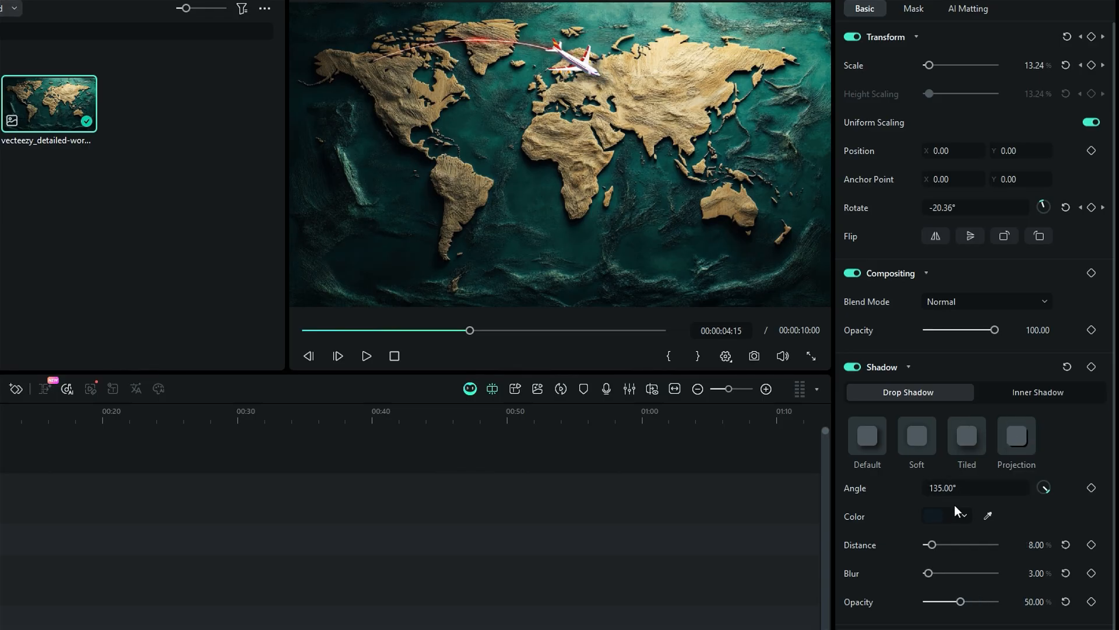
left_click(960, 515)
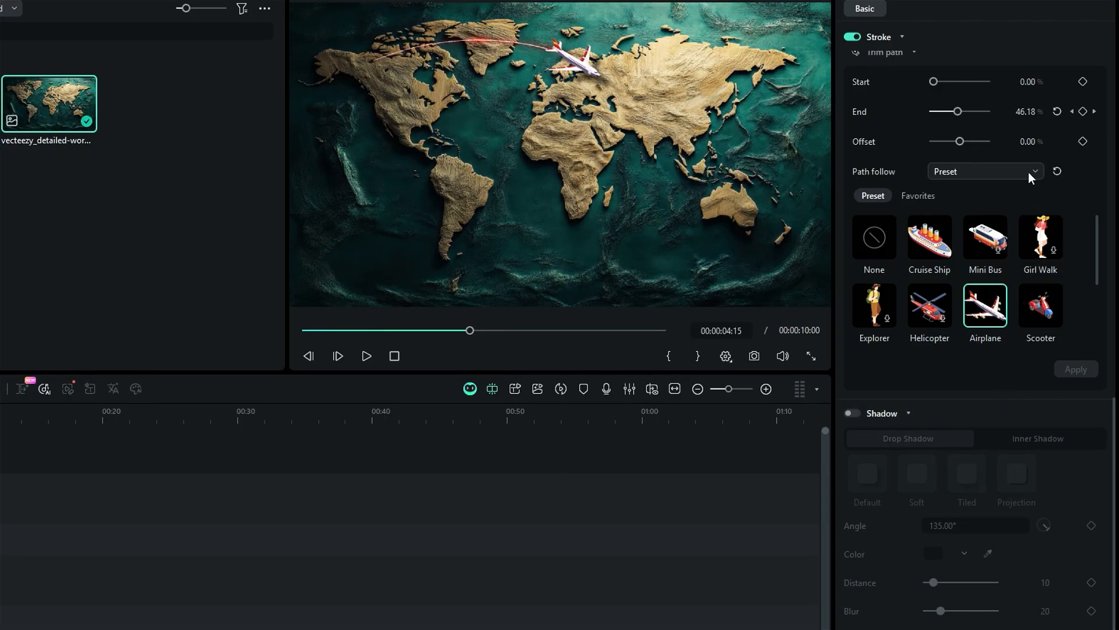
Step: Reopen the arc shape's Path follow dropdown listing source choices
left_click(985, 171)
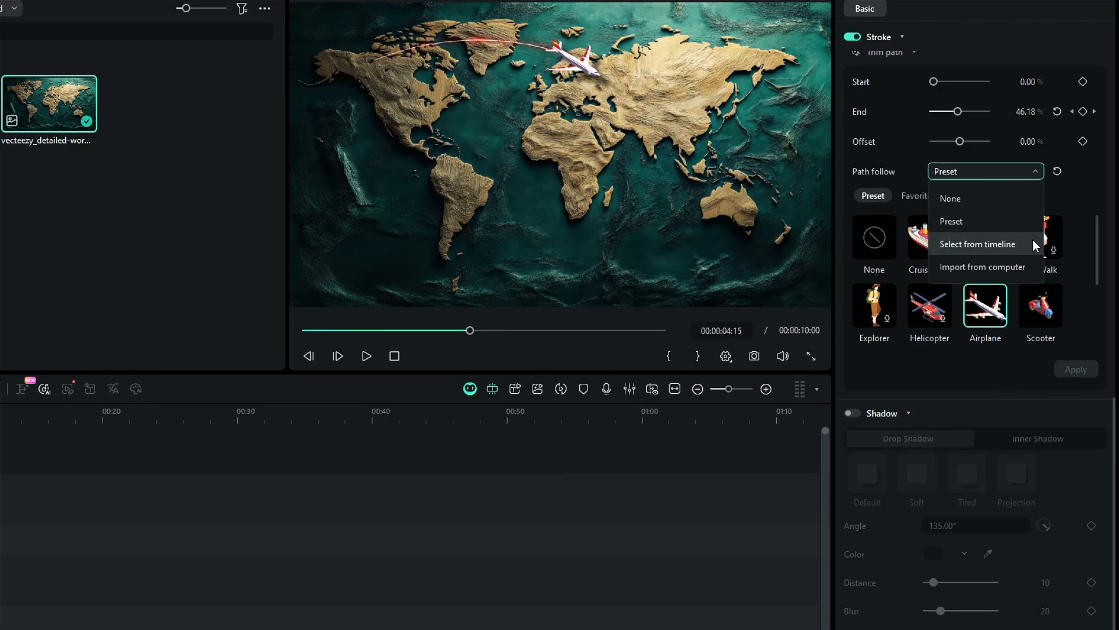
mouse_move(1037, 274)
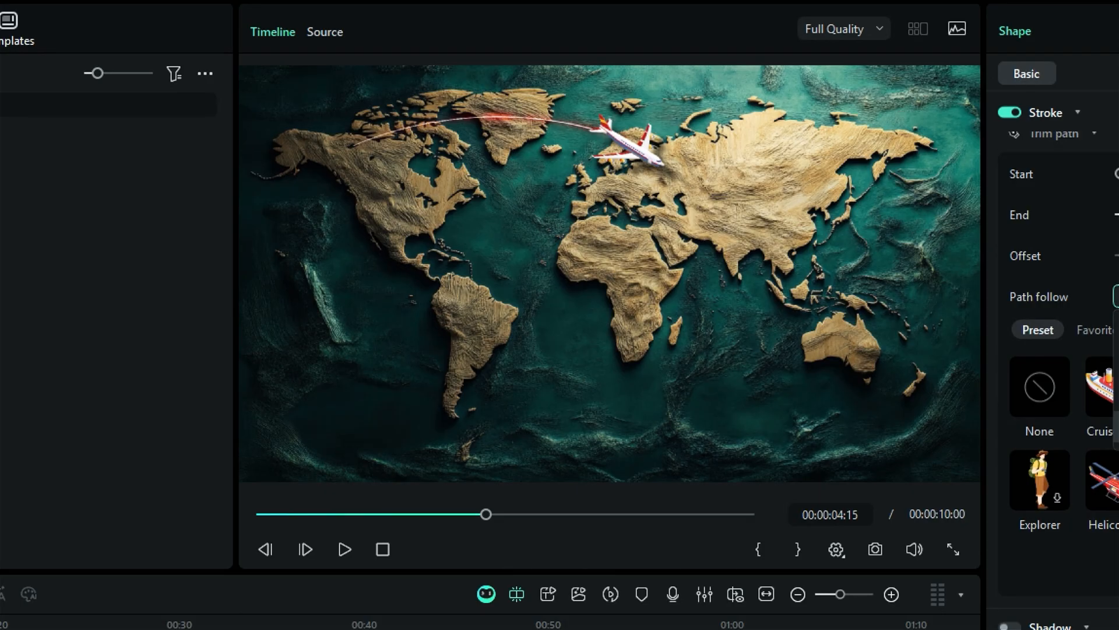
Step: Play the animation from the start to preview the red arc drawing over North America
left_click(344, 549)
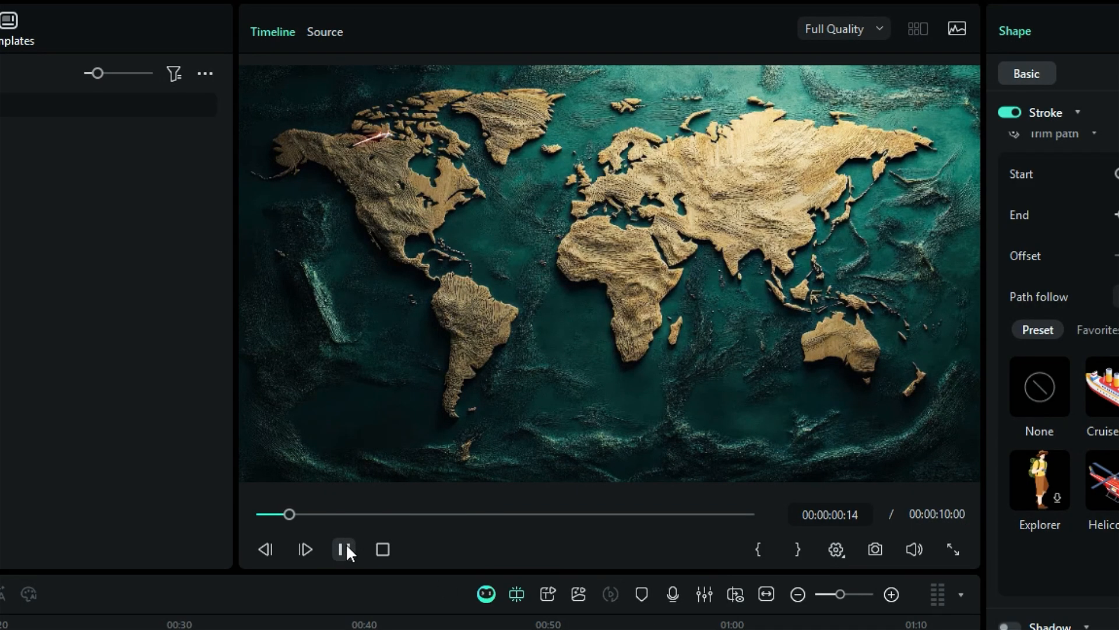